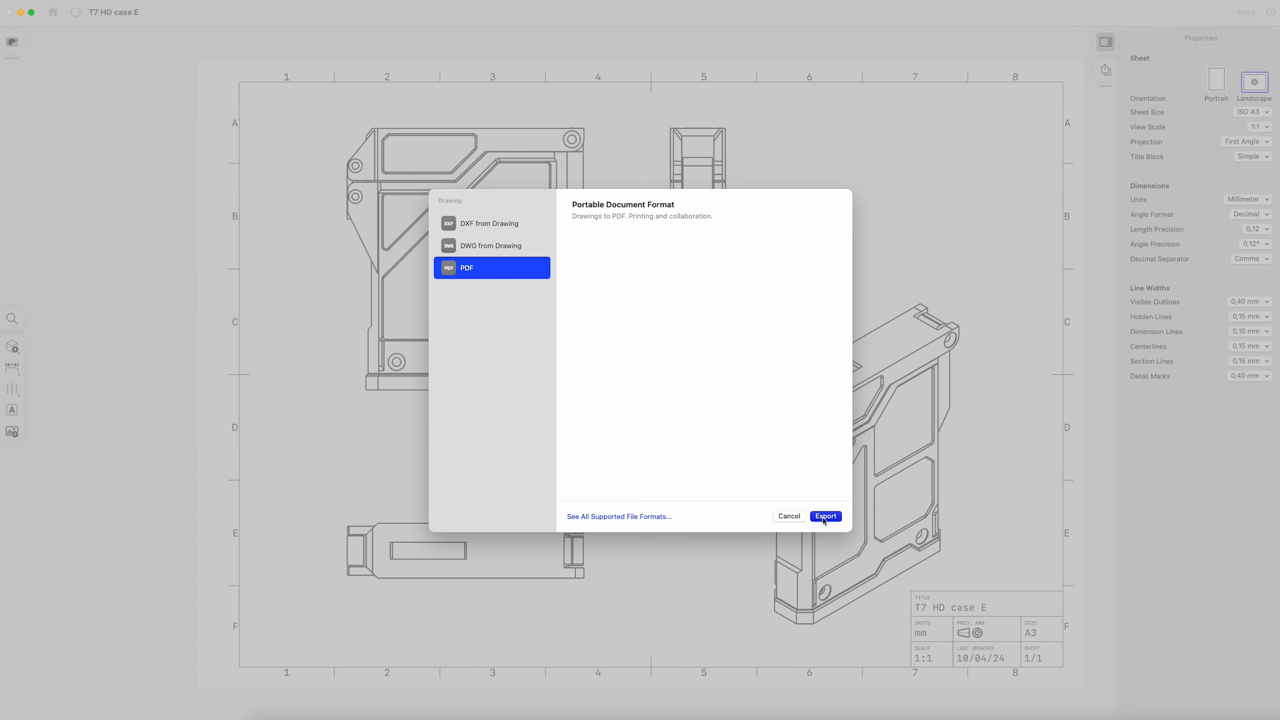
- Export the T7 HD case drawing as a PDF from the Export dialog
{"action": "left_click", "coordinate": [826, 516]}
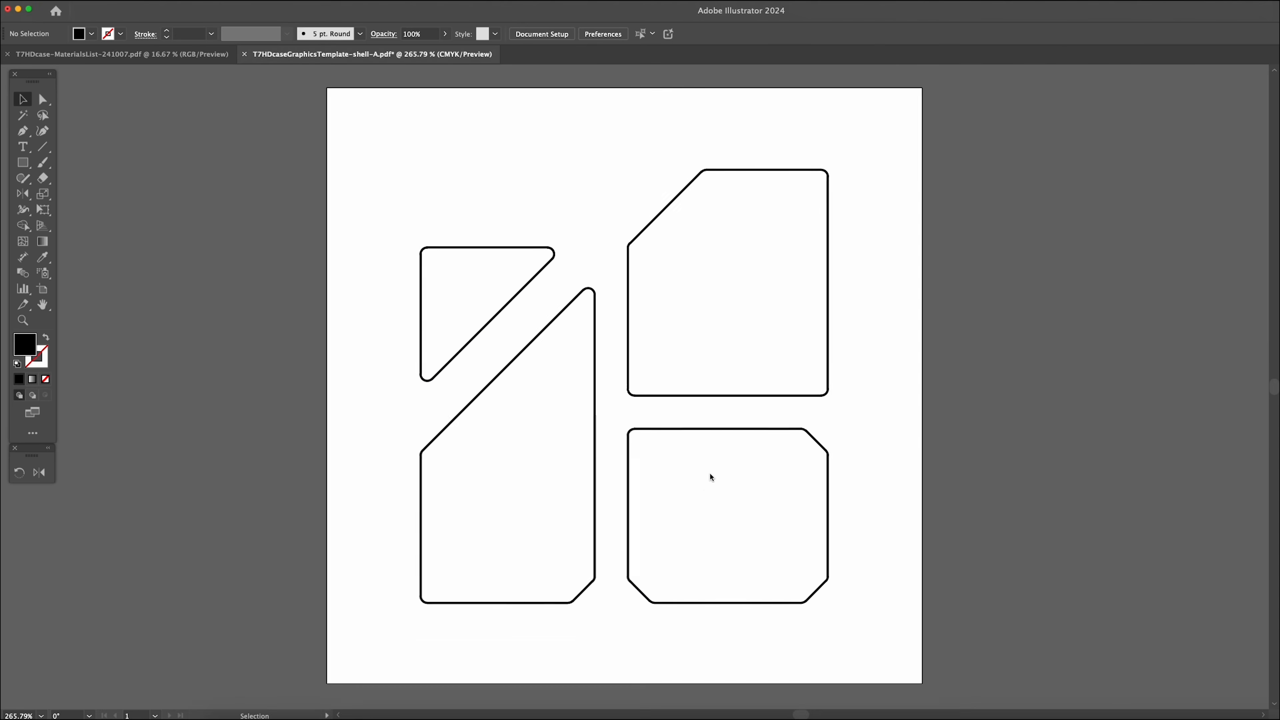
- Letter the upper-right panel 'LV 4Z6', then start an 8 pt 16bit-font label below
{"action": "type", "text": "LY 4ZE"}
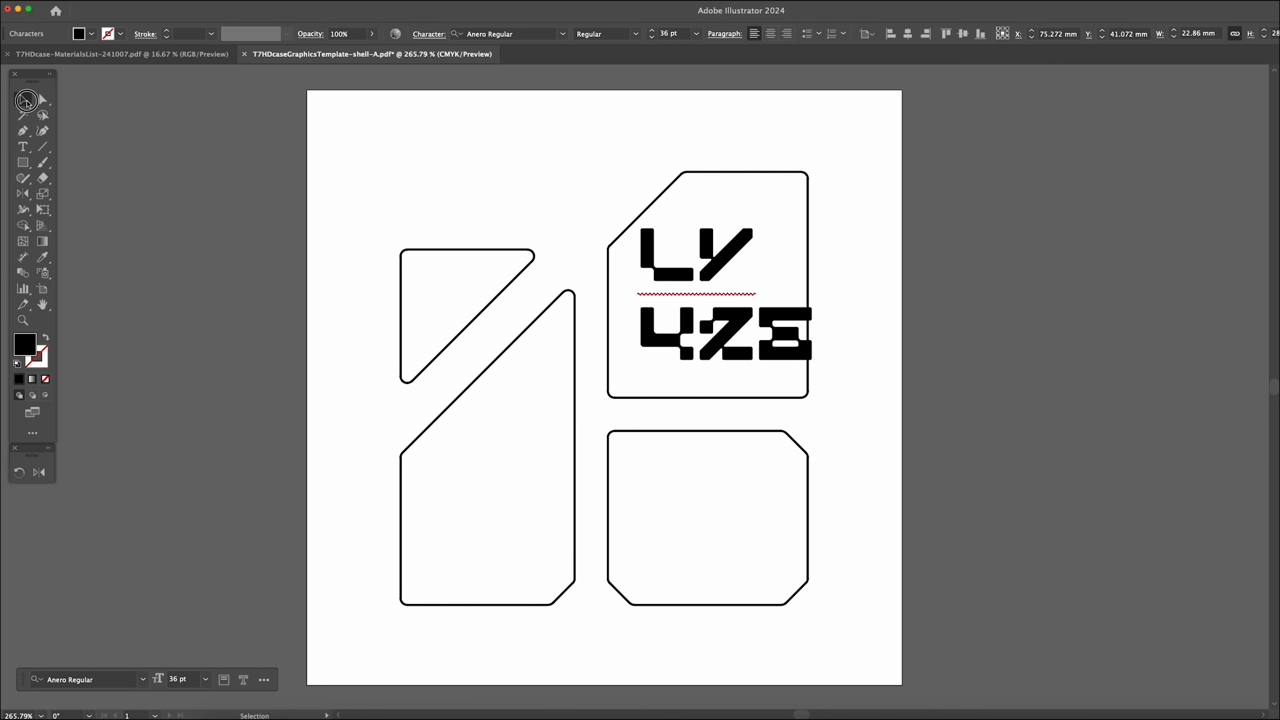
{"action": "left_click", "coordinate": [23, 146]}
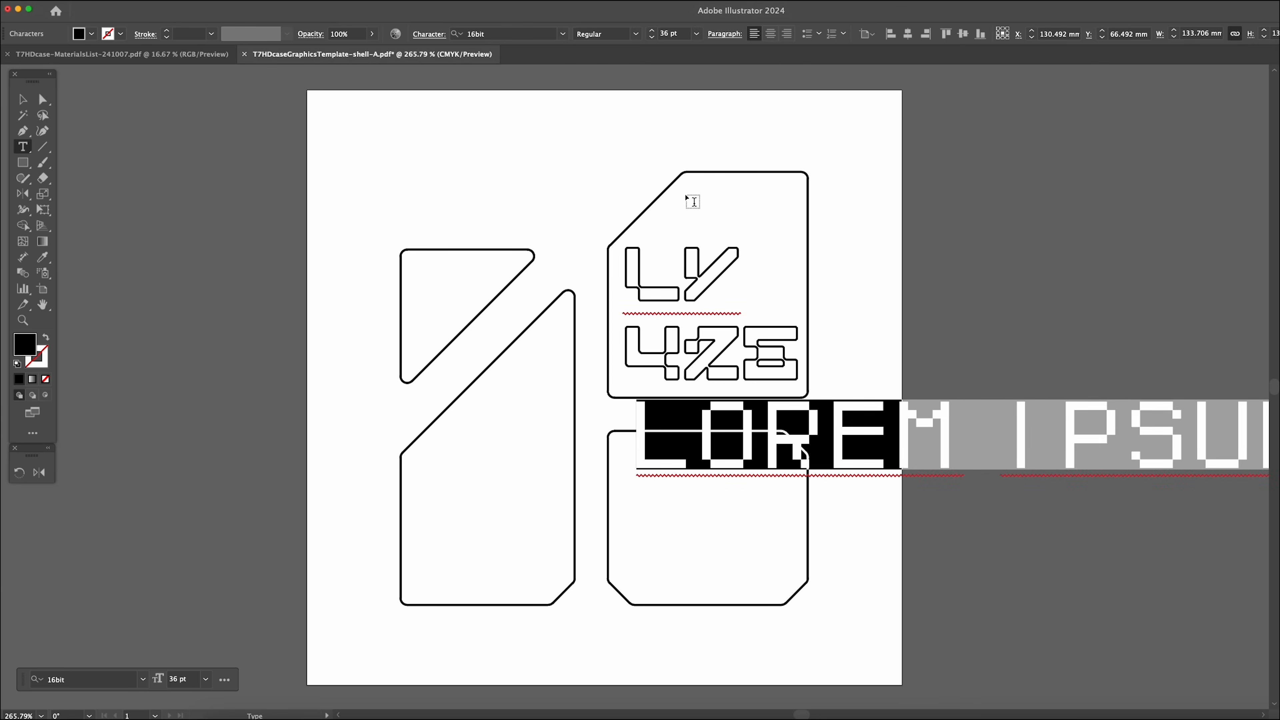
{"action": "left_click", "coordinate": [696, 33]}
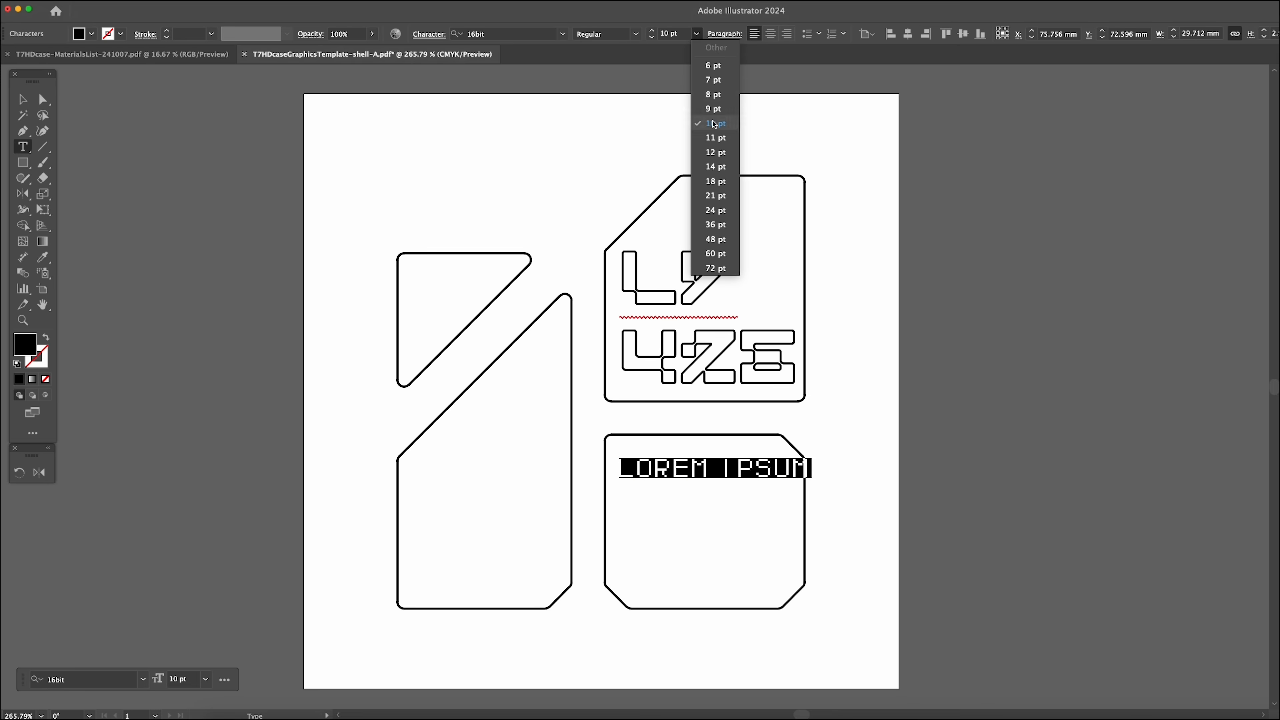
{"action": "left_click", "coordinate": [712, 94]}
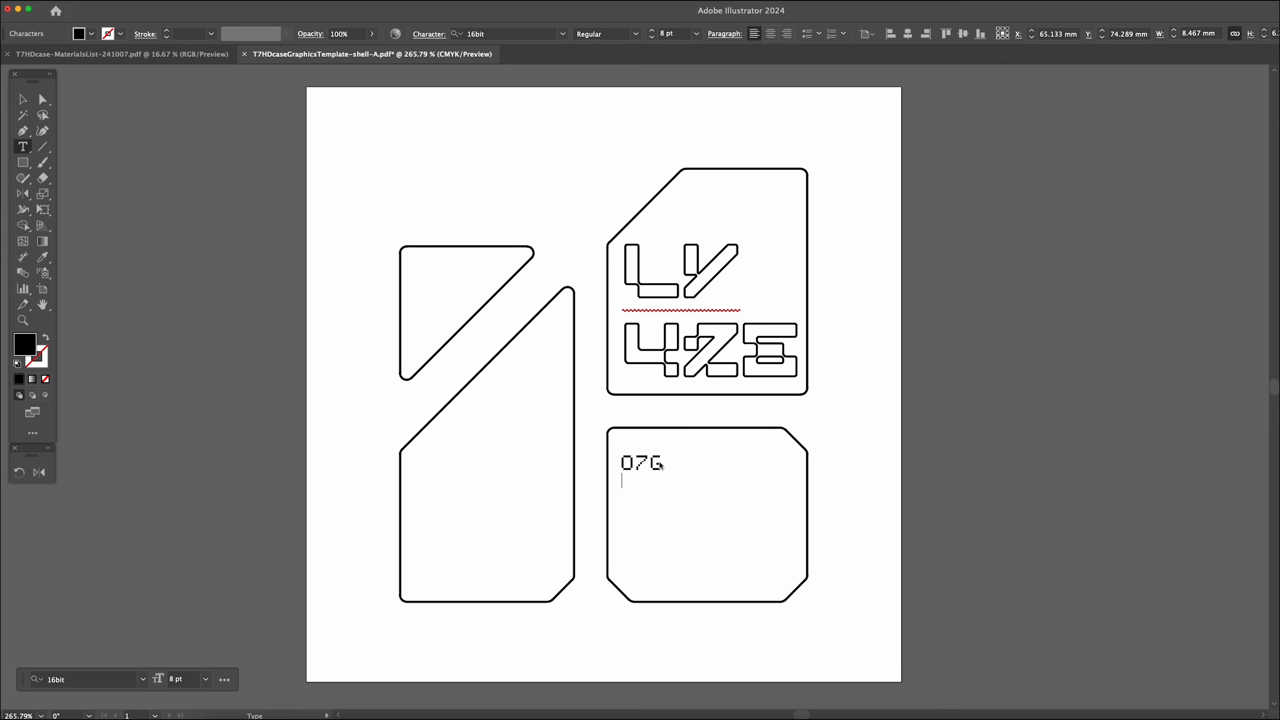